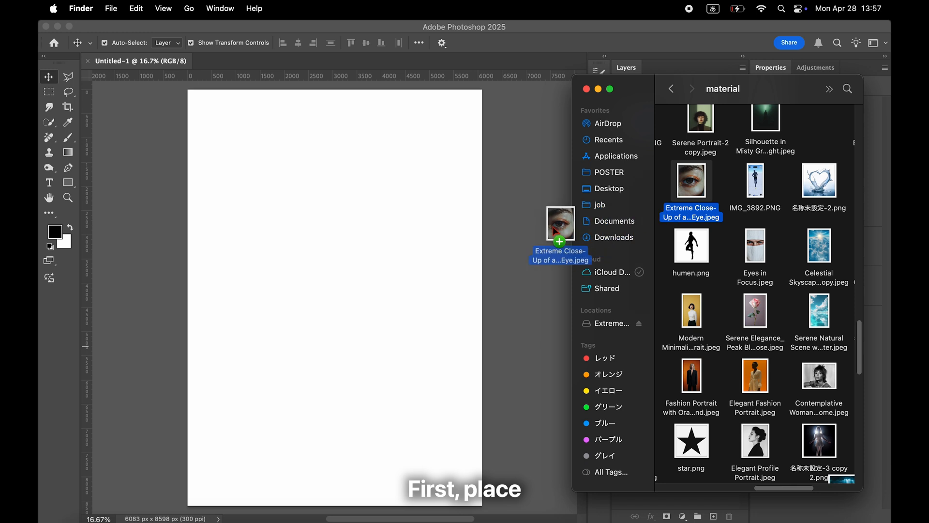
# Step: Drop the Extreme Close-Up of a Human Eye JPEG onto the canvas as an embedded smart object
pyautogui.moveTo(561, 223); pyautogui.dragTo(334, 297)
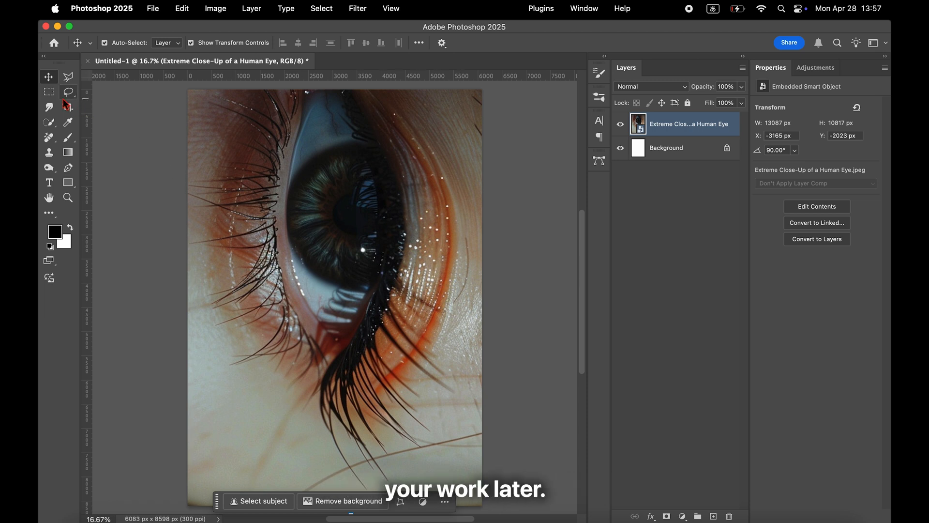
# Step: Mask the eye photo to the Select All canvas area and convert it to a smart object
pyautogui.click(48, 91)
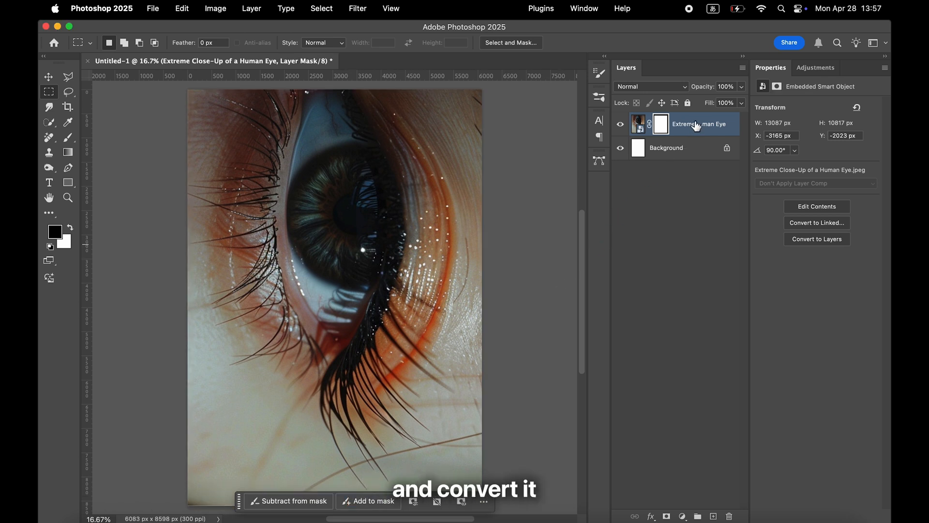
pyautogui.rightClick(682, 123)
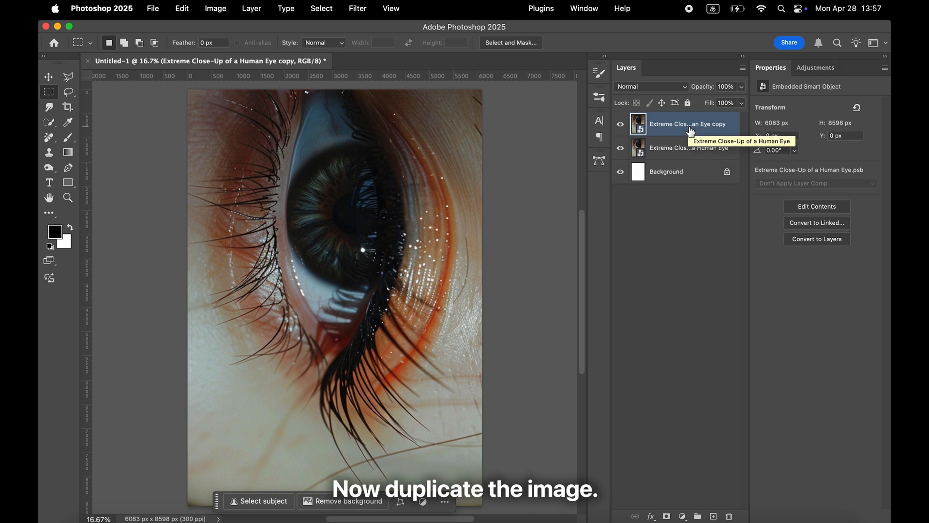
# Step: Duplicate the eye smart object layer with Cmd+J
pyautogui.press('cmd+j')
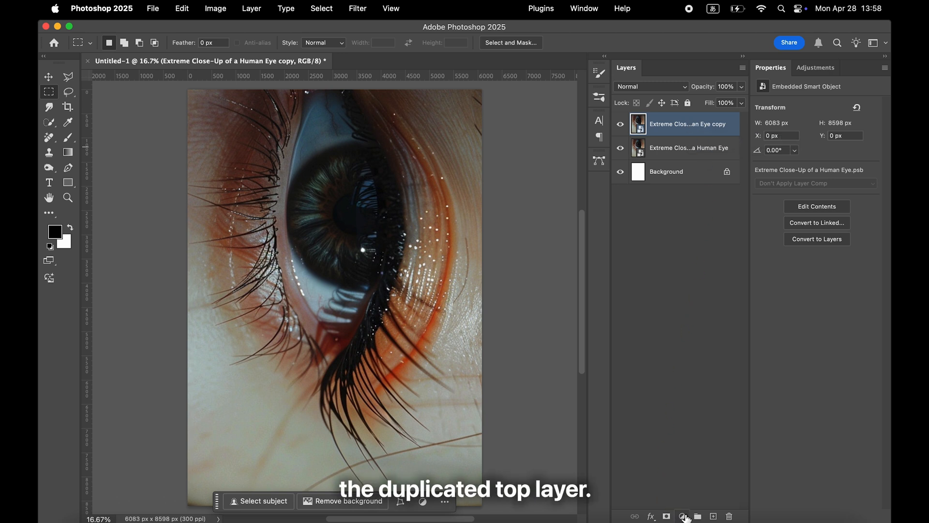
# Step: Add a Color Lookup adjustment with the NightFromDay.CUBE 3DLUT clipped to the eye copy
pyautogui.click(683, 516)
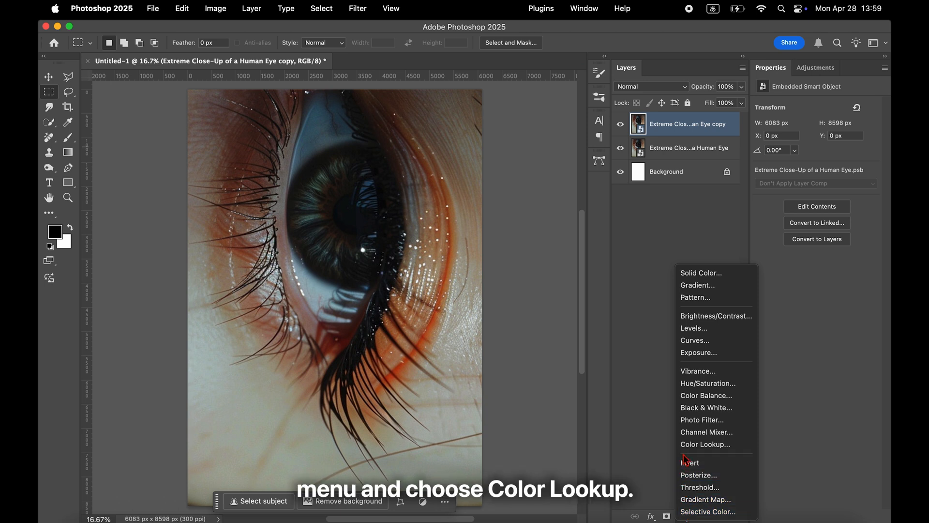
pyautogui.click(706, 445)
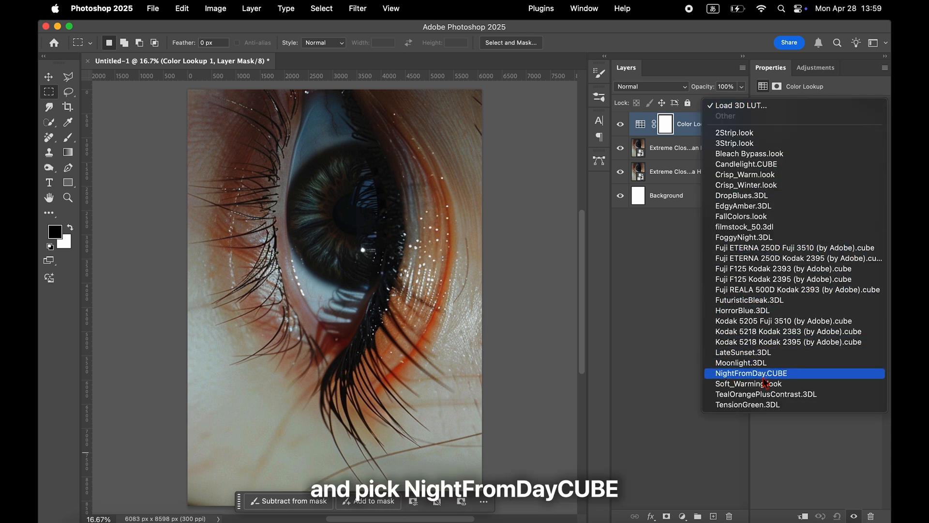
pyautogui.click(753, 372)
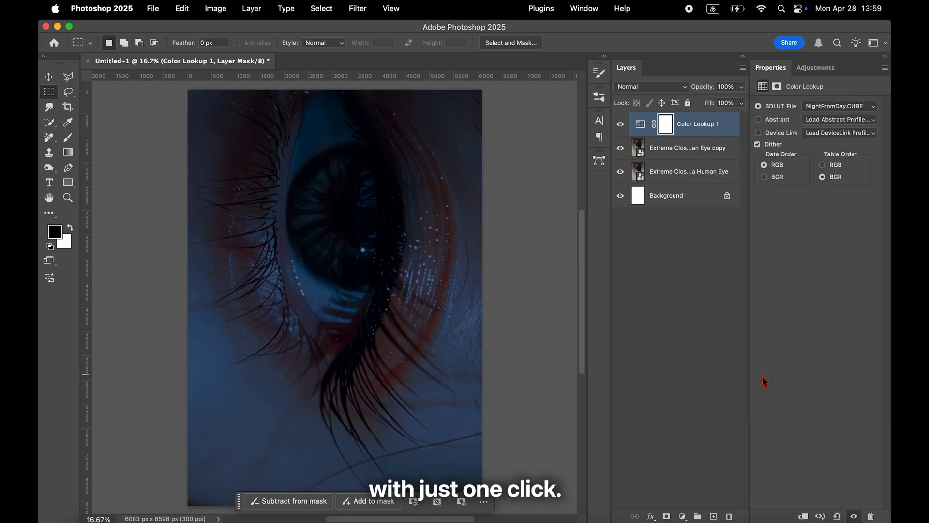
pyautogui.moveTo(753, 381)
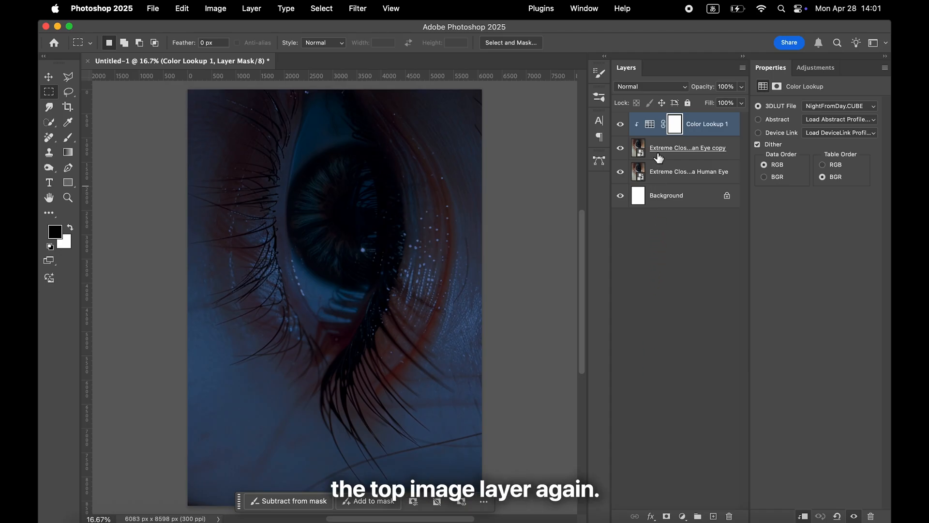
# Step: Draw a star-shaped Polygonal Lasso selection on the eye copy and turn it into a layer mask
pyautogui.click(688, 147)
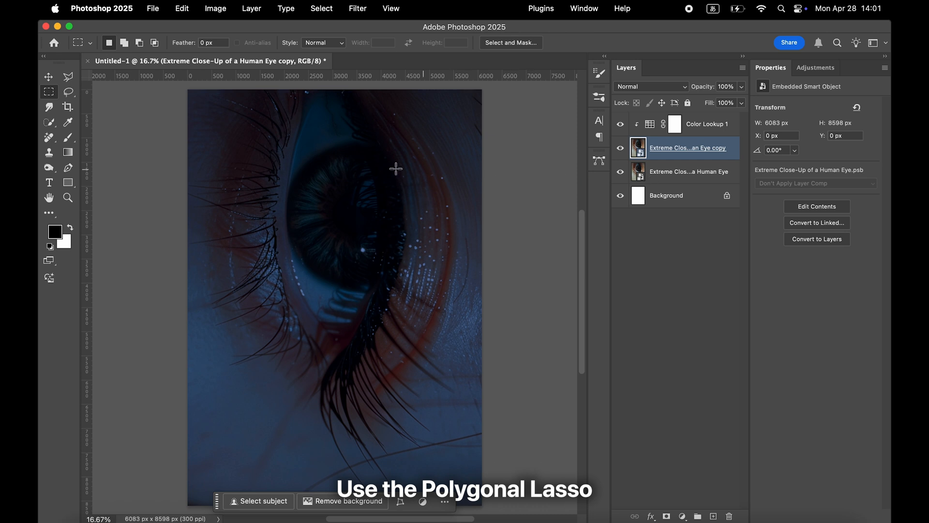
pyautogui.click(68, 76)
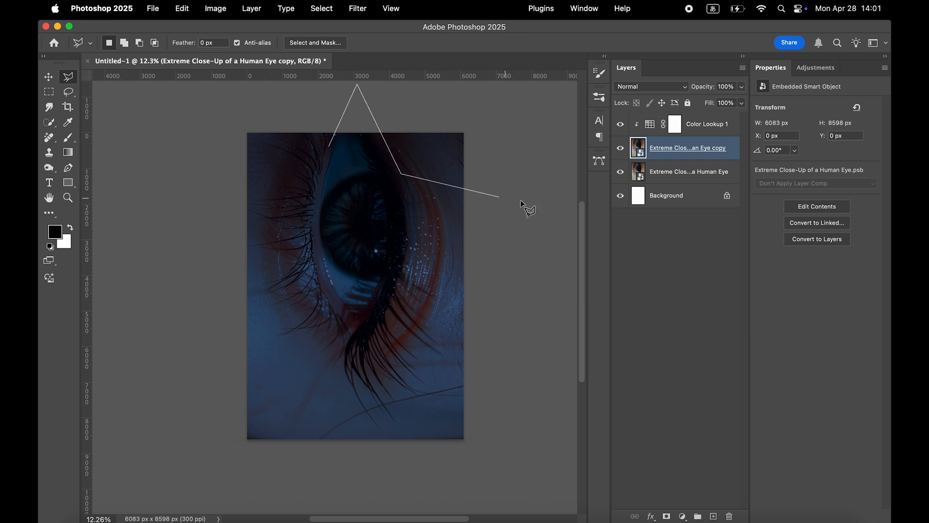
pyautogui.click(332, 155)
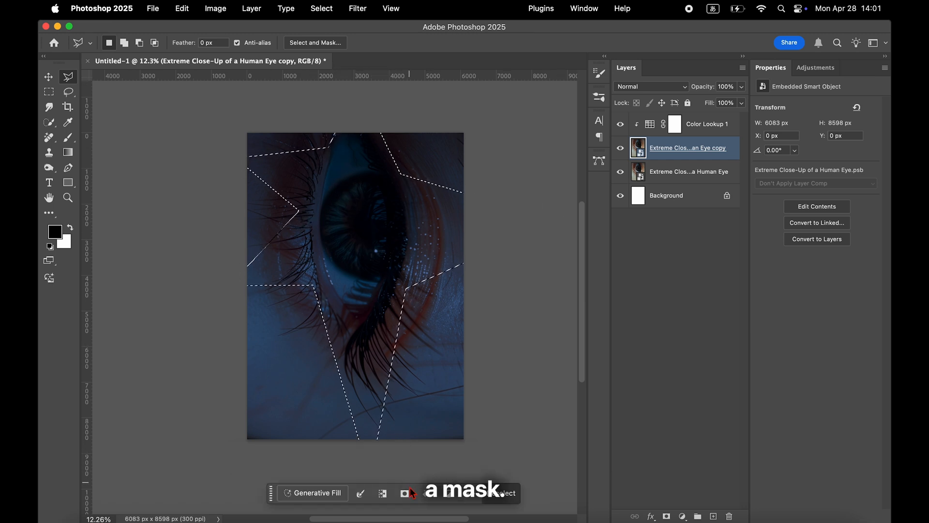
pyautogui.click(403, 493)
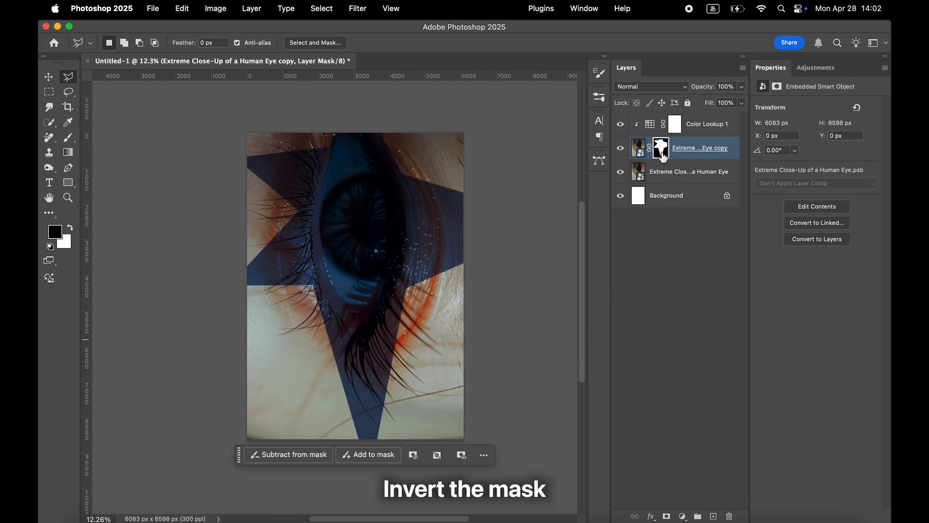
# Step: Invert the star mask and feather it to about 252 px so the warm original shows through
pyautogui.click(659, 148)
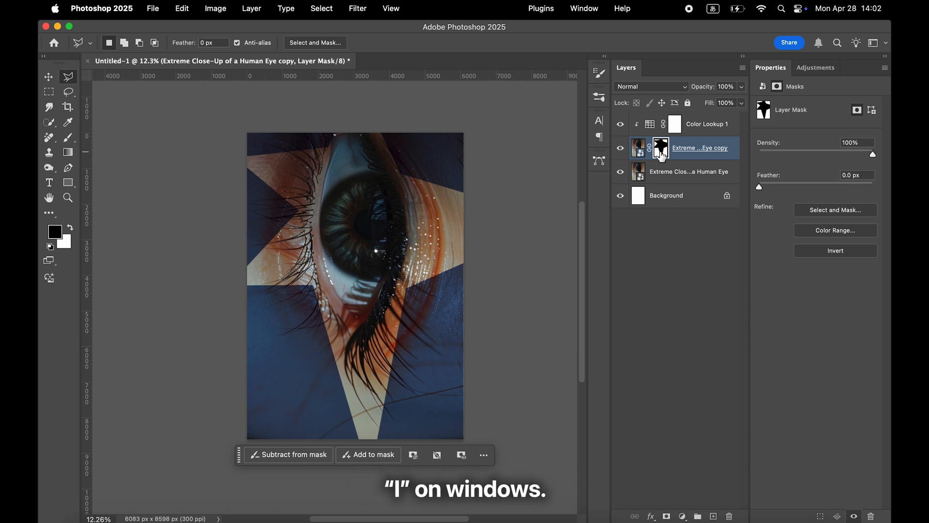
pyautogui.moveTo(759, 185); pyautogui.dragTo(796, 186)
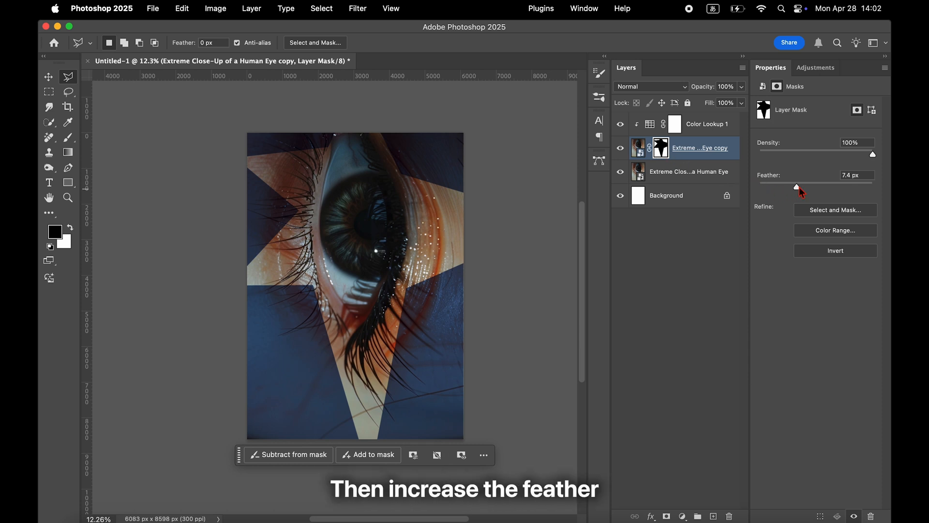
pyautogui.moveTo(801, 187); pyautogui.dragTo(851, 187)
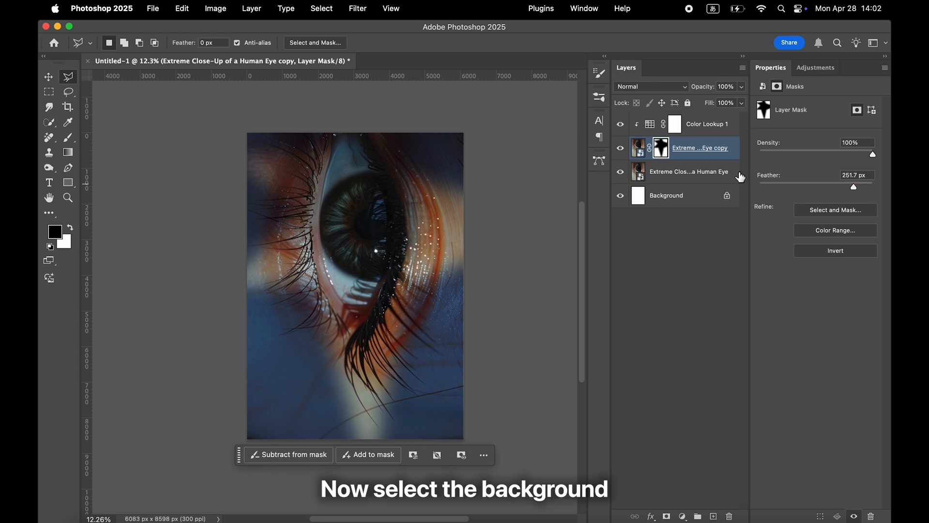
pyautogui.click(689, 171)
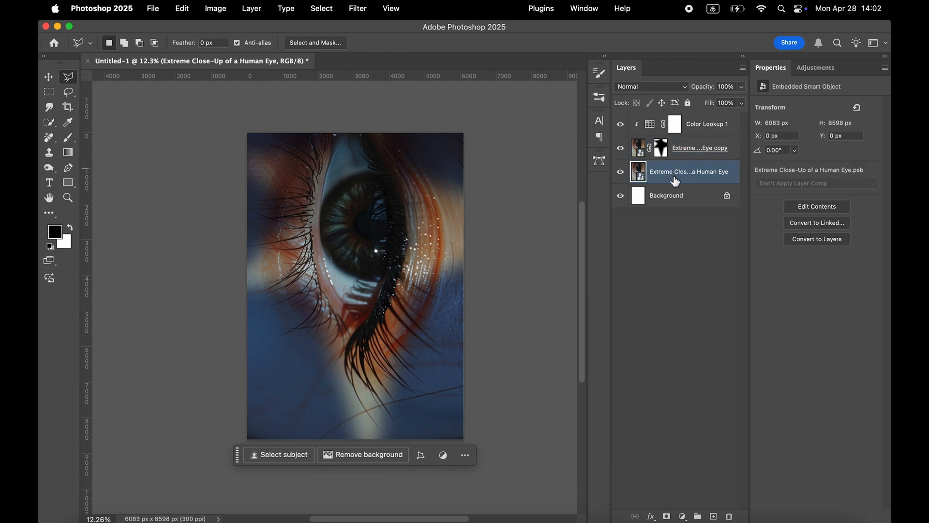
# Step: Add a Brightness/Contrast layer at about 90 over the original eye and move Color Lookup 1 to the top
pyautogui.click(682, 516)
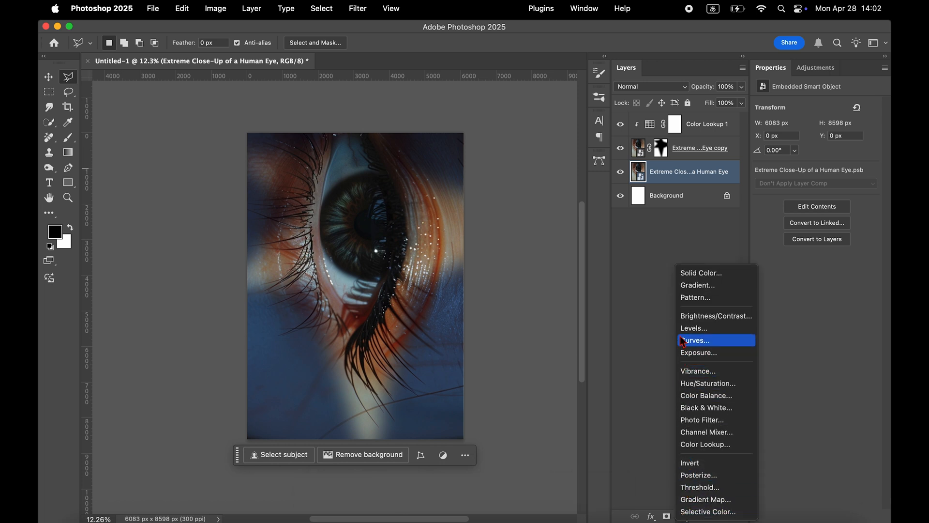
pyautogui.click(716, 316)
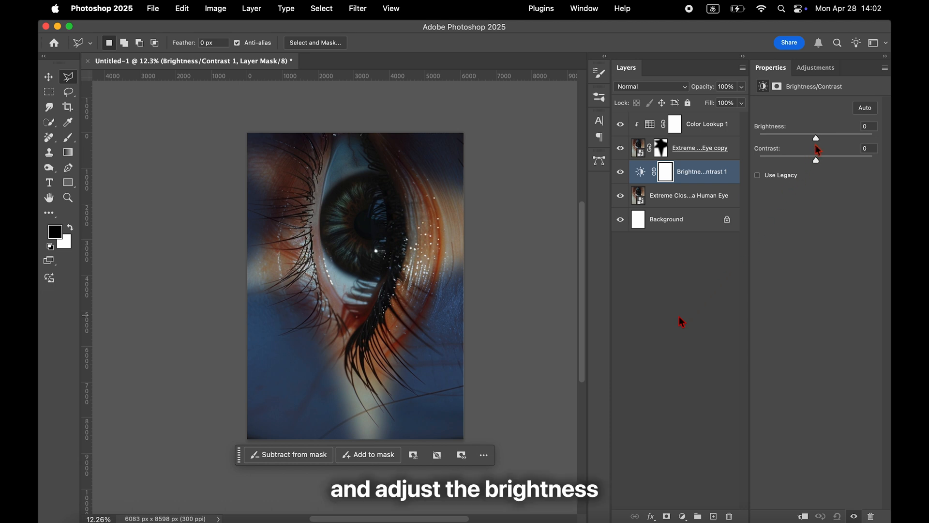
pyautogui.moveTo(816, 137); pyautogui.dragTo(852, 137)
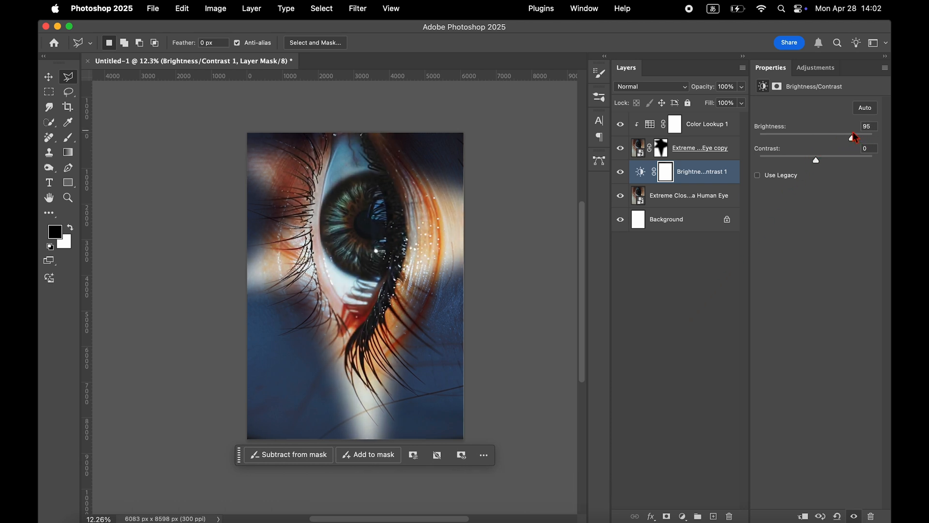
pyautogui.moveTo(855, 136); pyautogui.dragTo(850, 137)
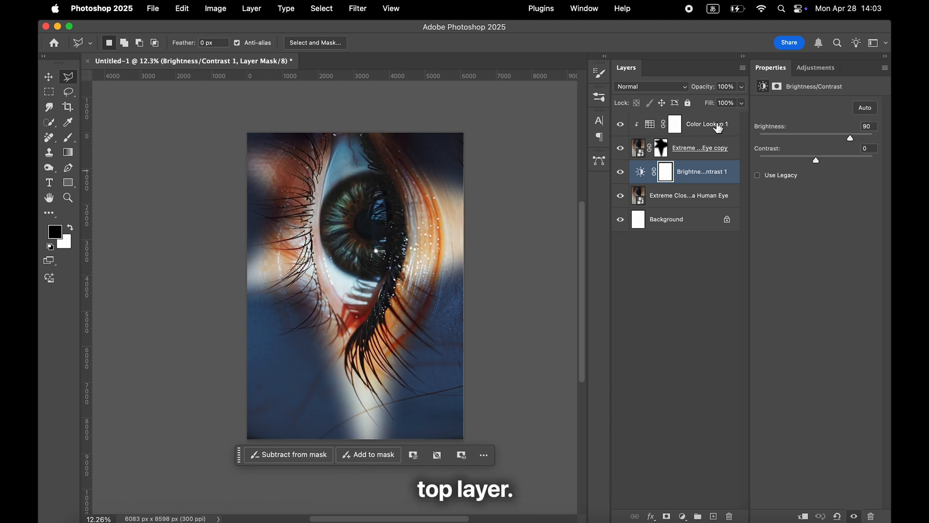
pyautogui.click(706, 123)
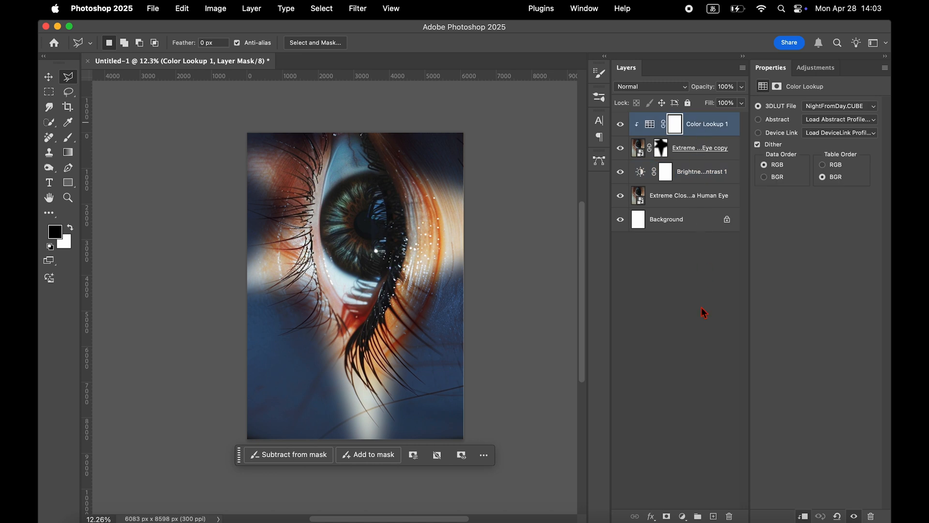
# Step: Add a Curves adjustment on top with an S-curve pulling shadows down and midtones up
pyautogui.click(682, 516)
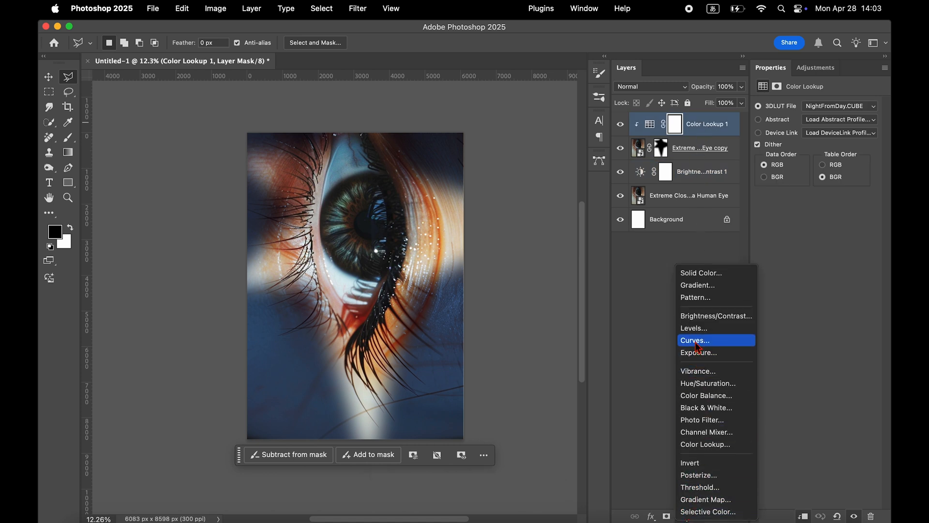
pyautogui.click(696, 340)
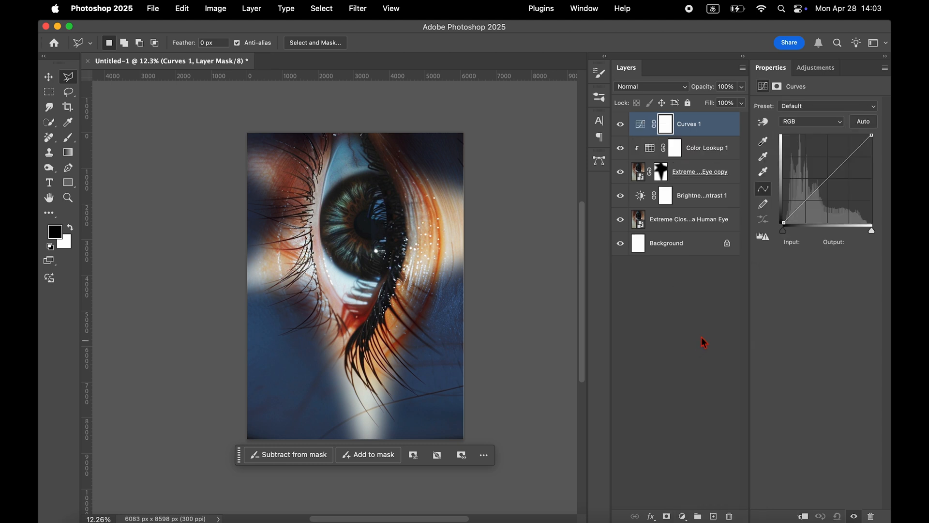
pyautogui.moveTo(798, 226); pyautogui.dragTo(799, 218)
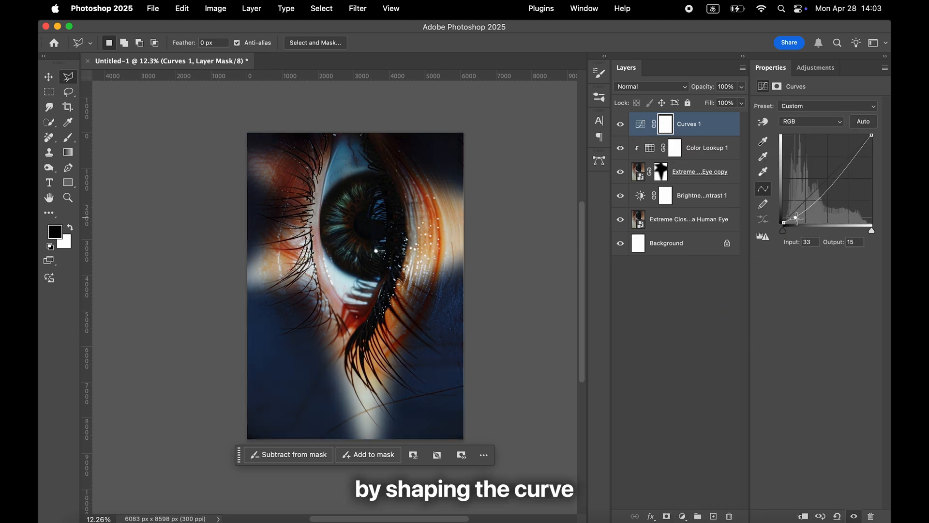
pyautogui.moveTo(797, 217); pyautogui.dragTo(817, 208)
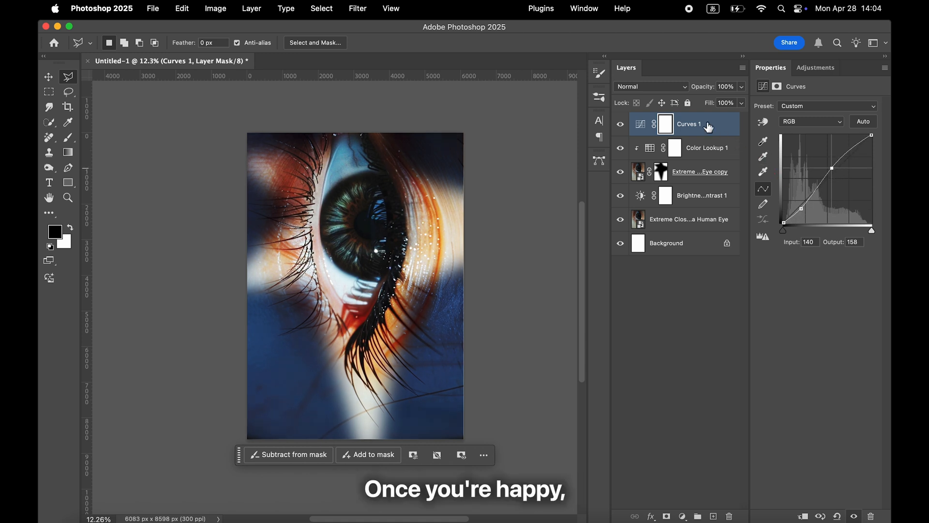
# Step: Select Curves 1 down to the eye layer and collapse them into one smart object above Background
pyautogui.click(640, 124)
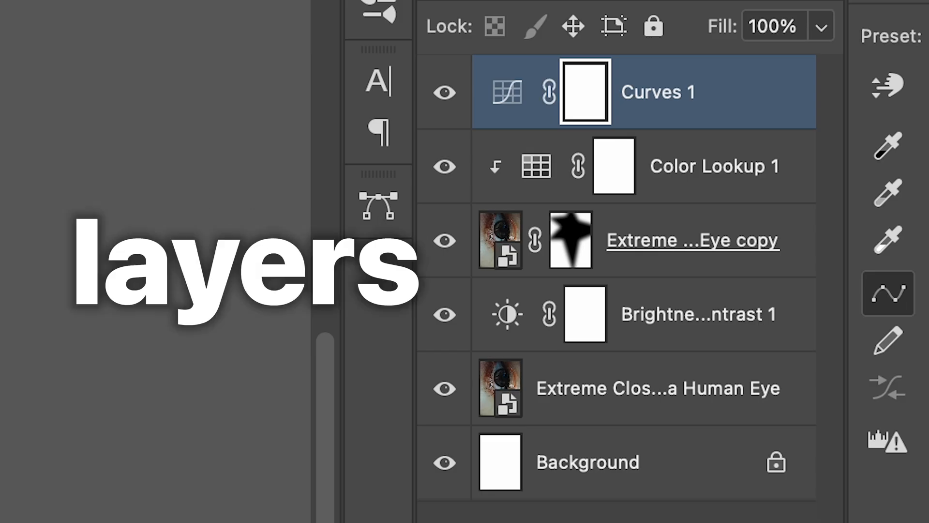
pyautogui.click(506, 91)
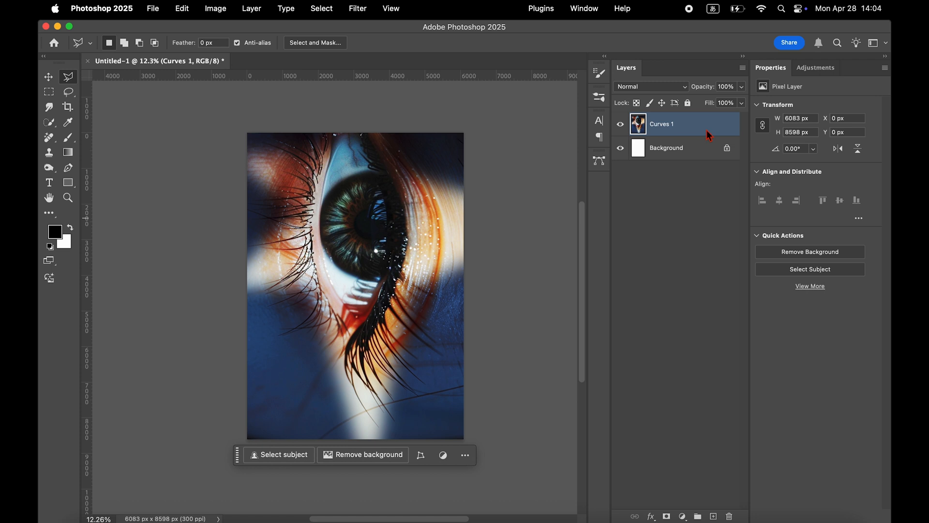
pyautogui.rightClick(662, 124)
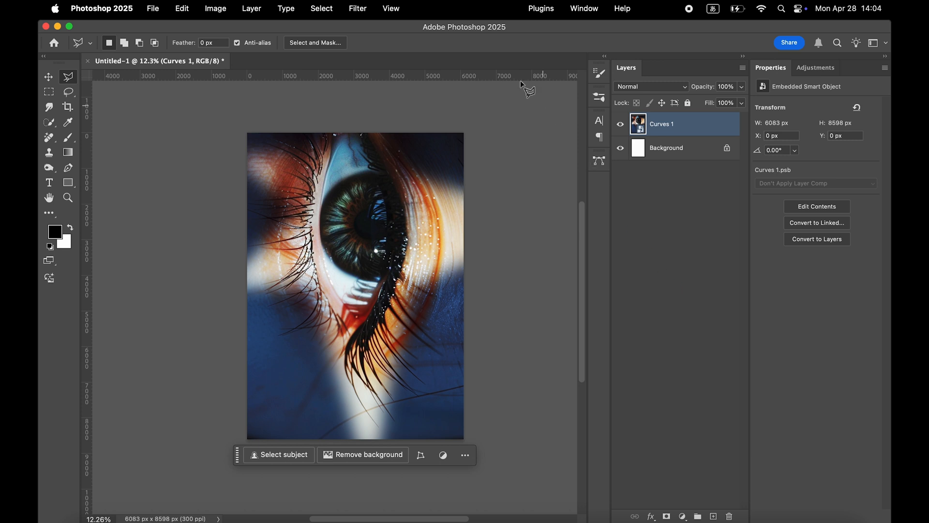
# Step: In Filter Gallery, stack a Sketch > Graphic Pen effect above the default Grain
pyautogui.click(357, 9)
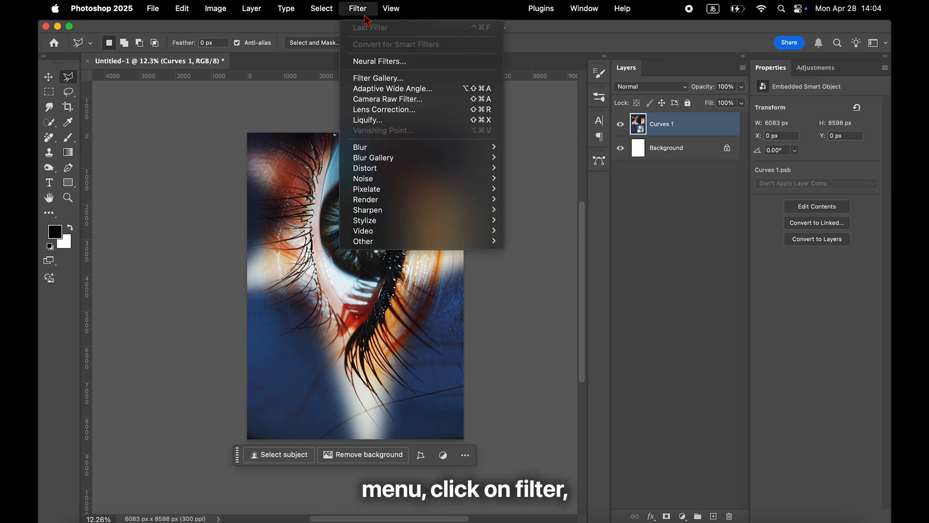
pyautogui.click(378, 77)
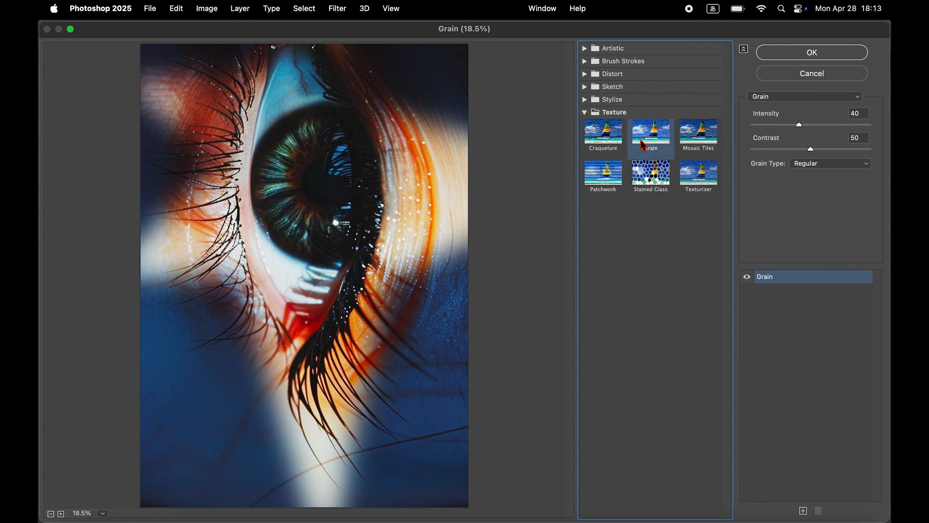
pyautogui.moveTo(805, 496)
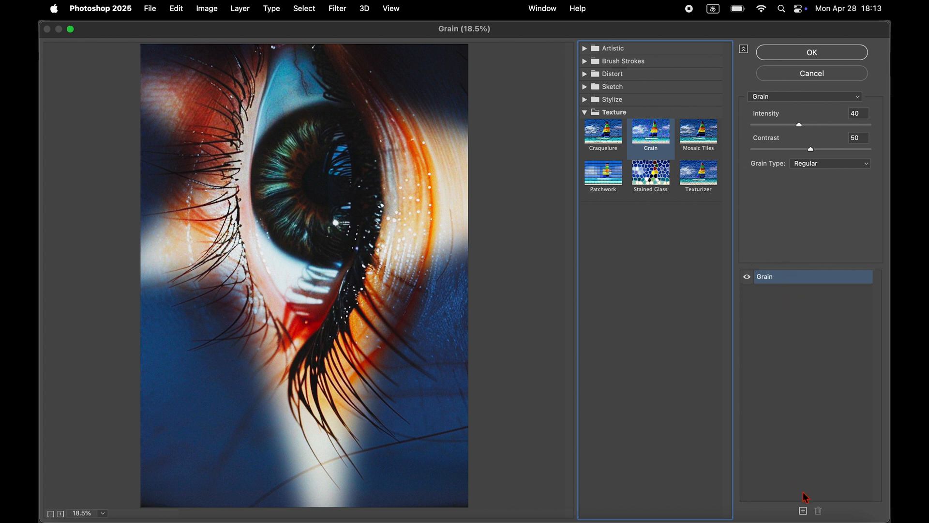
pyautogui.click(612, 86)
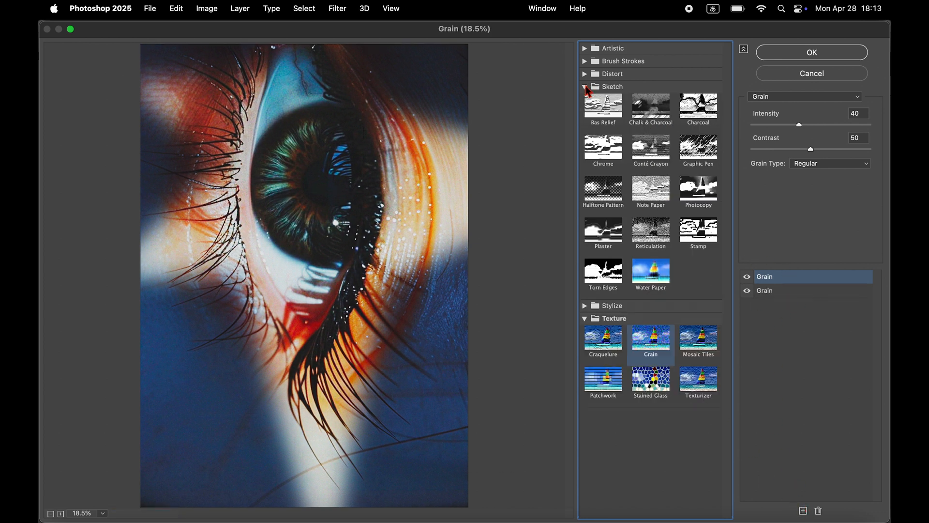
pyautogui.click(698, 148)
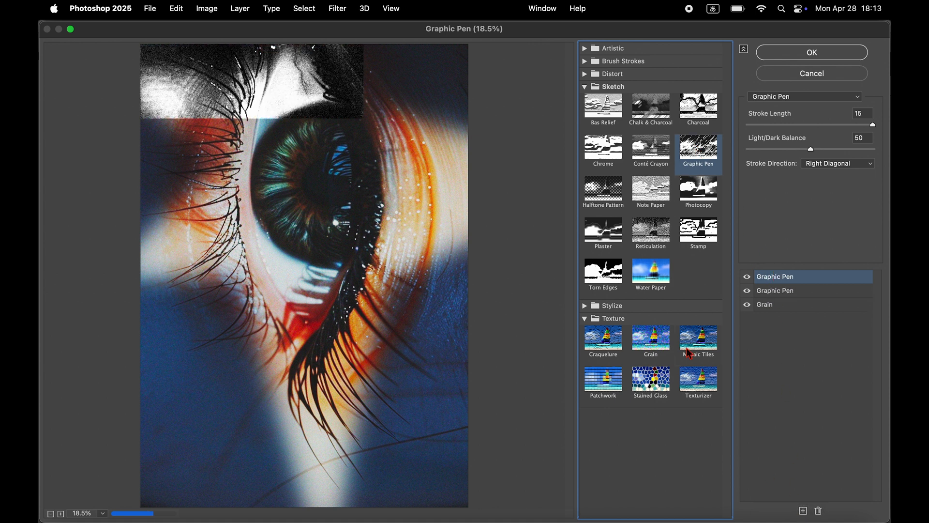
# Step: Add a Distort > Diffuse Glow effect on top, review the stack and apply the combined filter
pyautogui.click(584, 74)
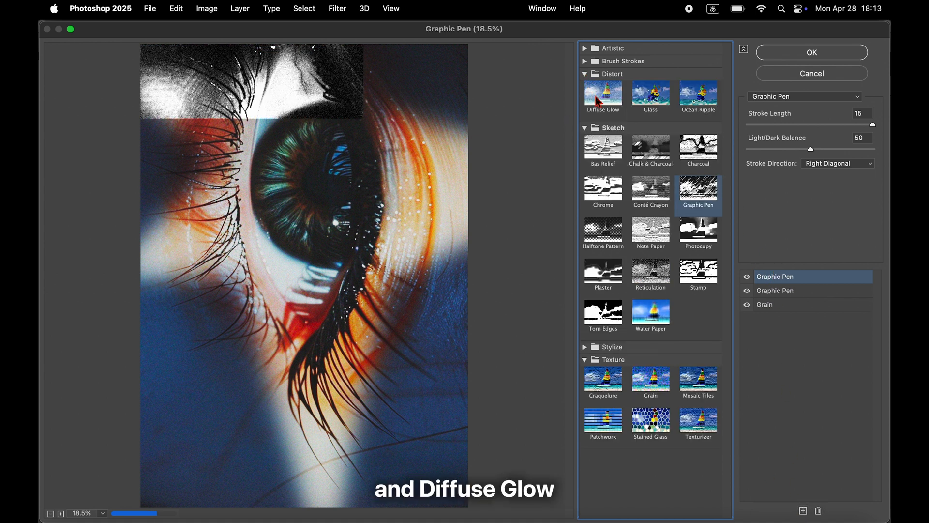
pyautogui.click(603, 95)
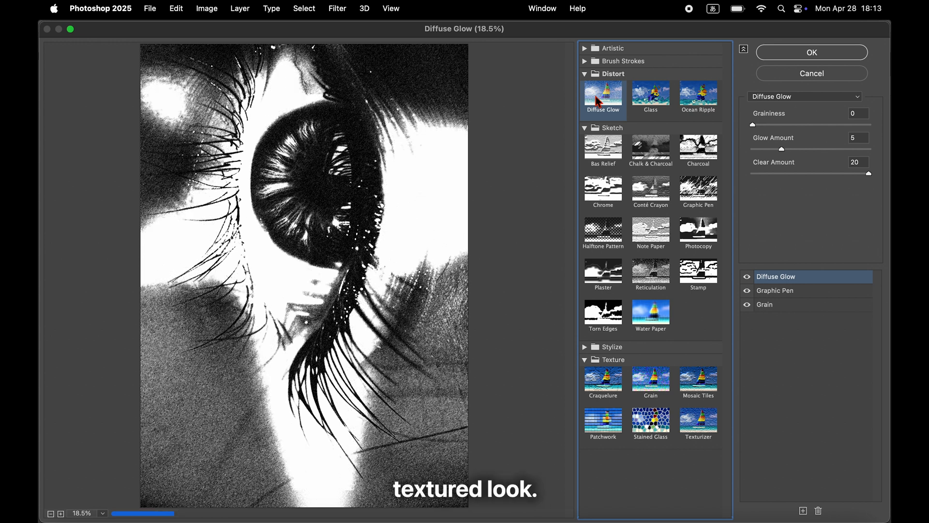
pyautogui.click(765, 304)
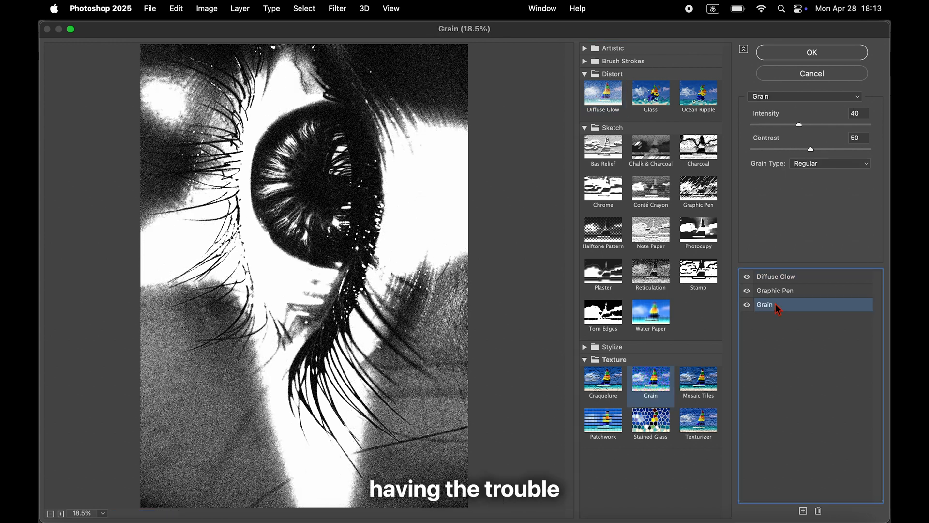
pyautogui.click(774, 290)
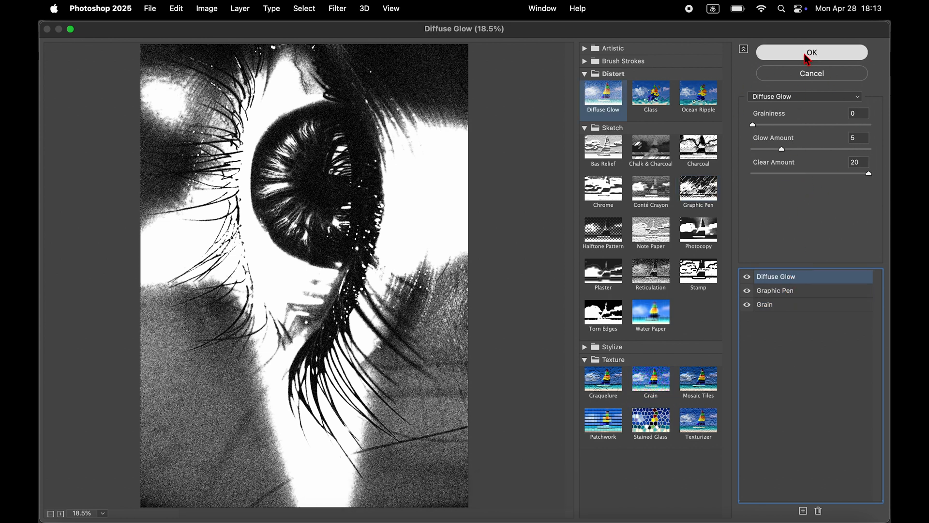
pyautogui.click(811, 52)
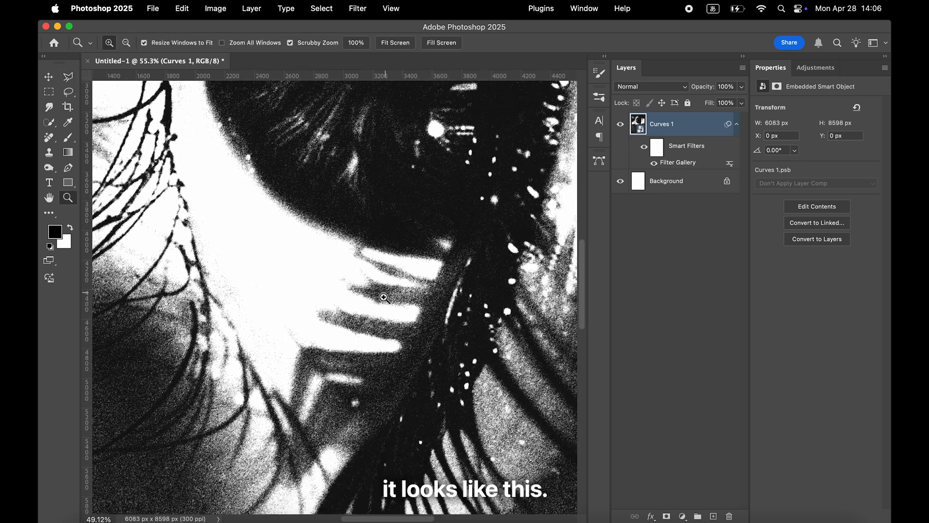